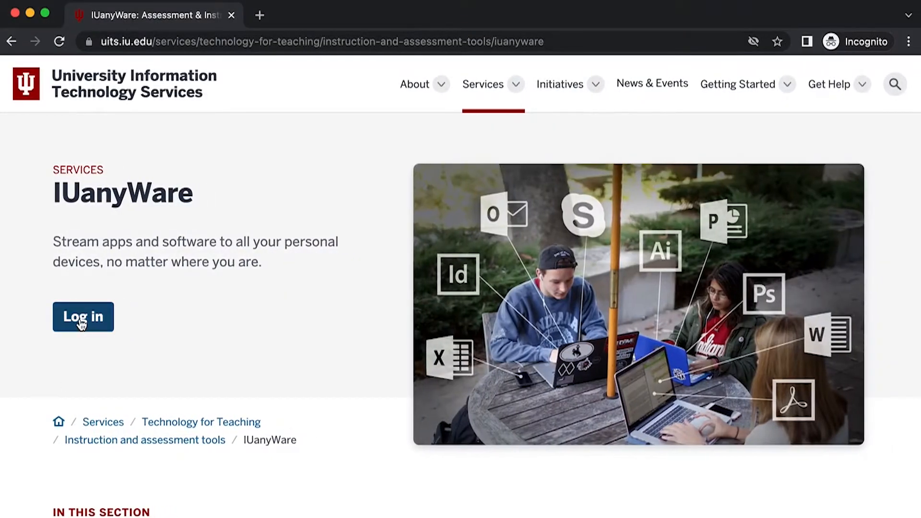
Log in to the IUanyWare storefront, scroll the Favorites grid and show the All apps list.
{"action": "left_click", "coordinate": [82, 317]}
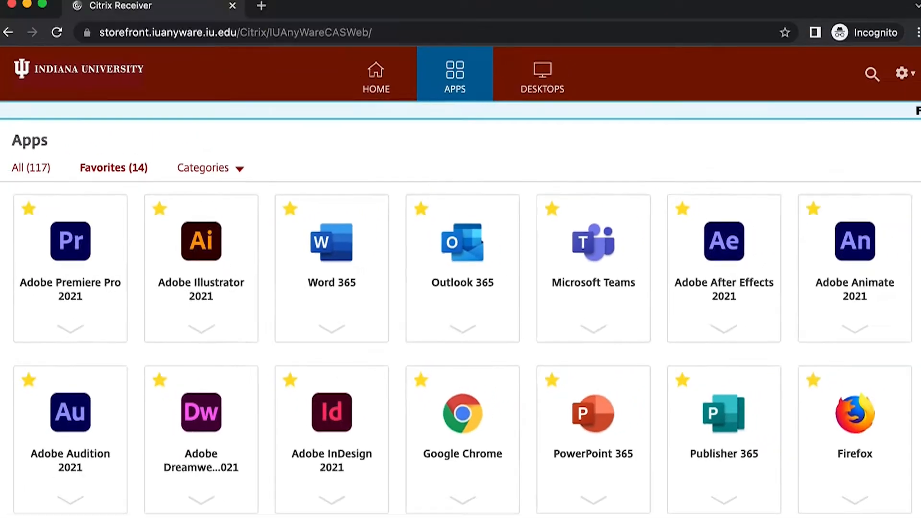
{"action": "scroll", "scroll_direction": "down", "scroll_amount": 3}
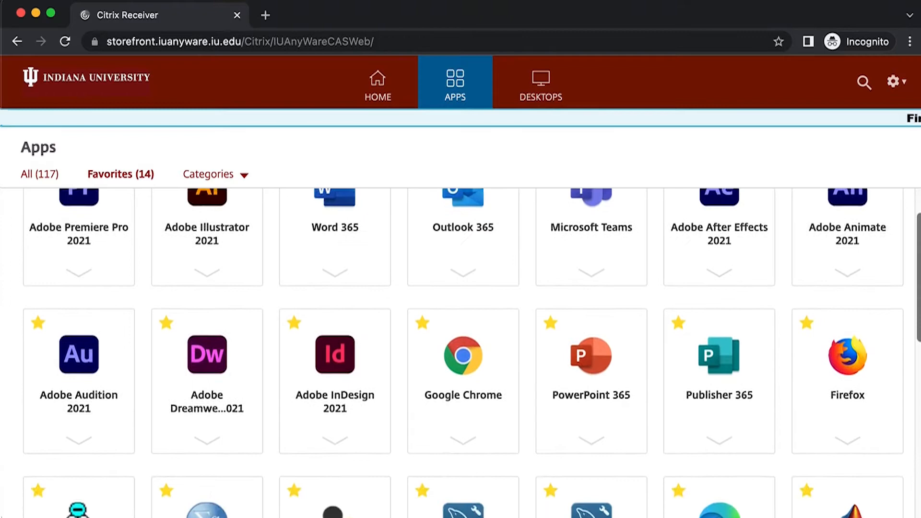
{"action": "scroll", "scroll_direction": "down", "scroll_amount": 3}
{"action": "type", "text": "kb.iu.edu/d"}
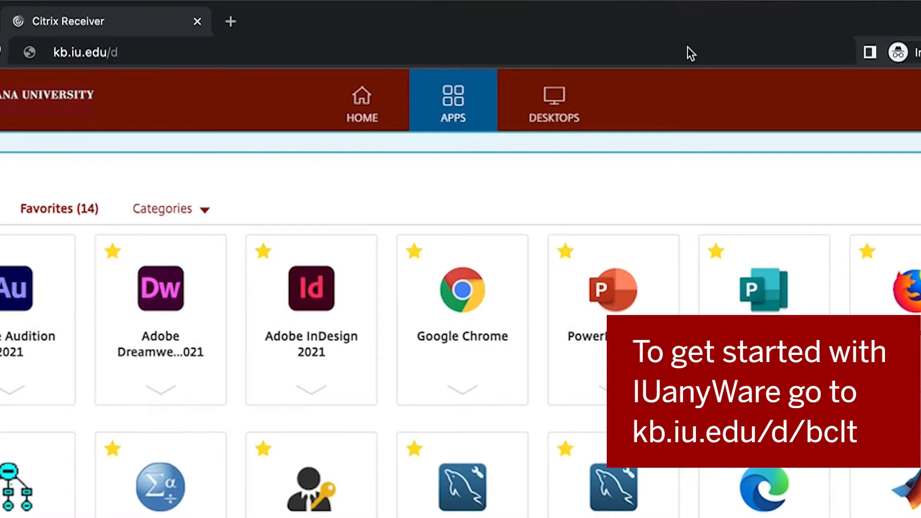
{"action": "type", "text": "/bclt"}
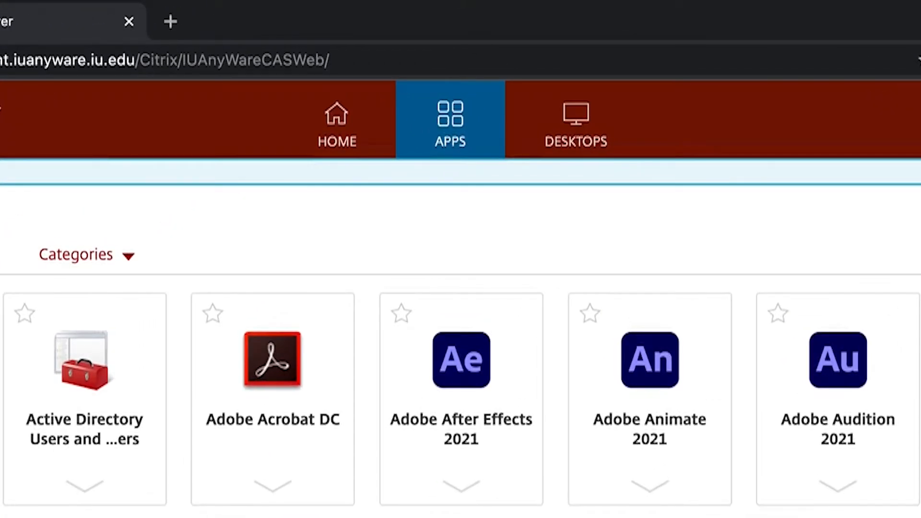
Leave the storefront and load IU's Cloud Storage page at cloudstorage.iu.edu.
{"action": "left_click", "coordinate": [575, 121]}
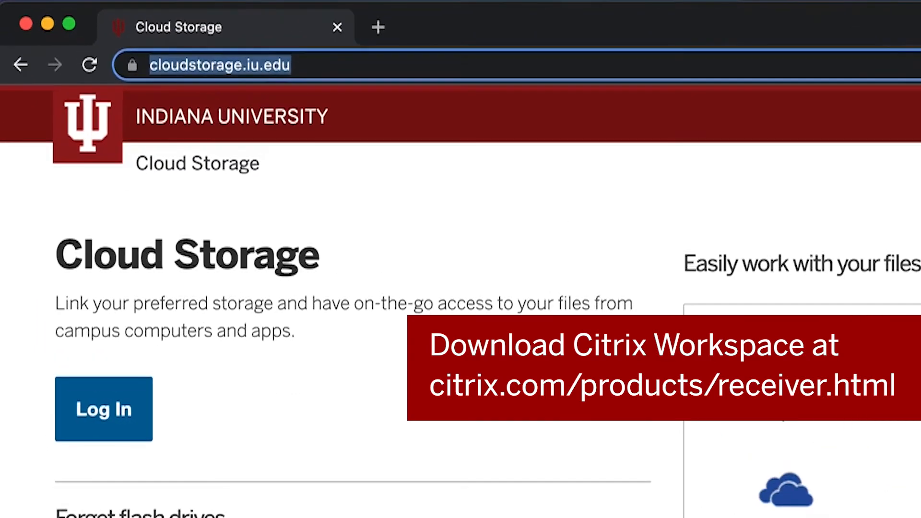
Go to citrix.com/products/receiver.html and choose Download for Mac for Citrix Workspace app 2201.
{"action": "type", "text": "citrix.com/products"}
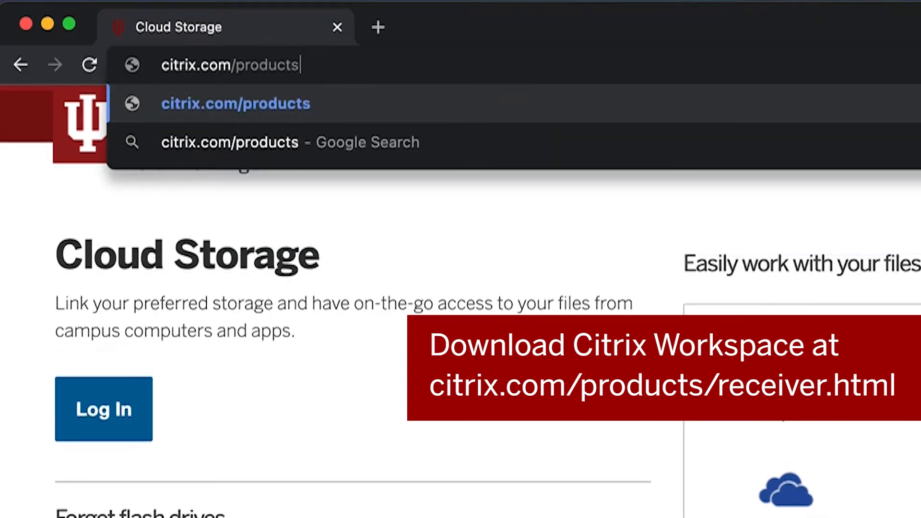
{"action": "type", "text": "/receiver.html"}
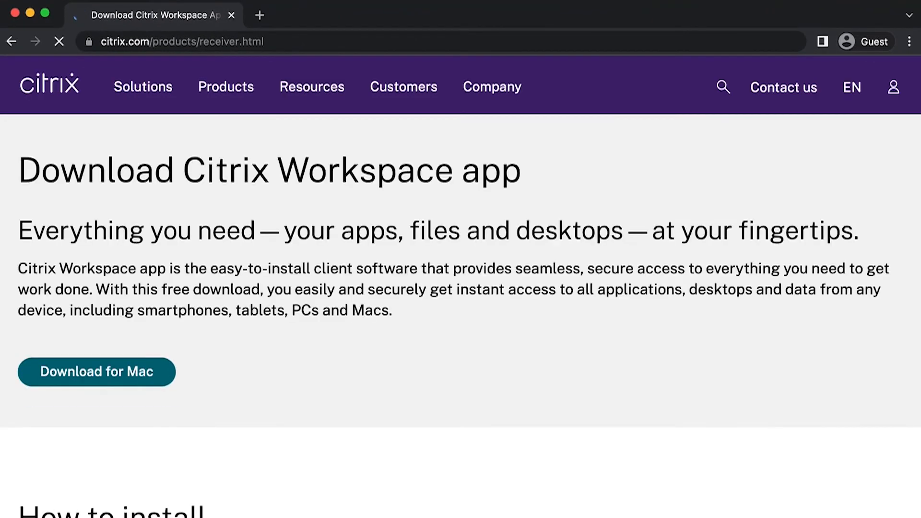
{"action": "left_click", "coordinate": [96, 373]}
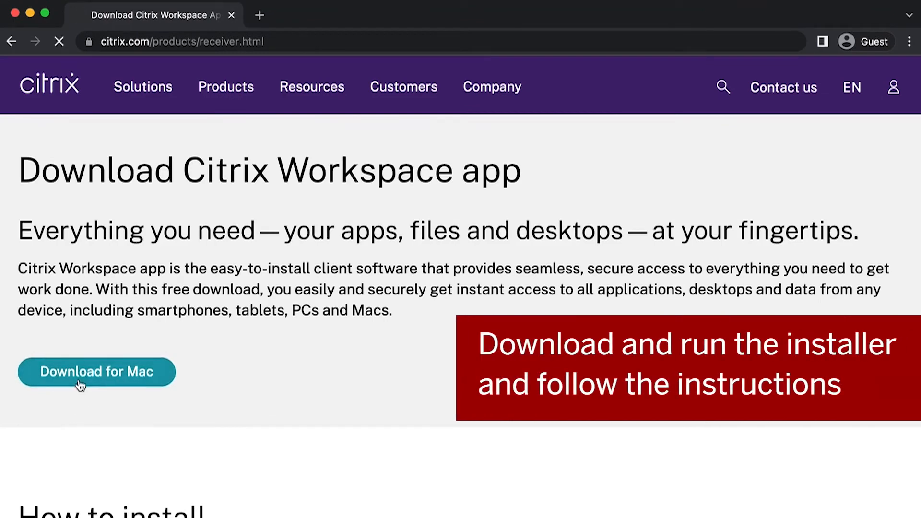
{"action": "left_click", "coordinate": [96, 372]}
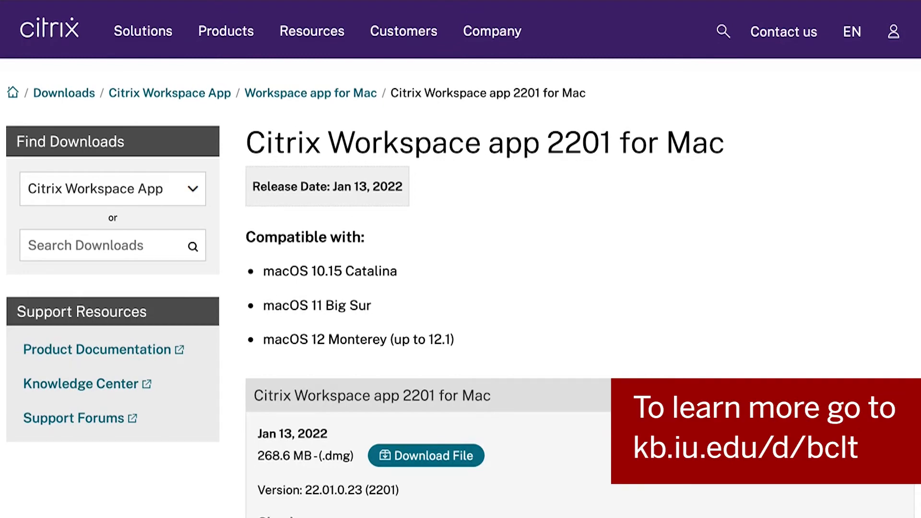
Navigate to kb.iu.edu/d/bclt to reach the UITS IUanyWare service page.
{"action": "type", "text": "kb.iu.edu"}
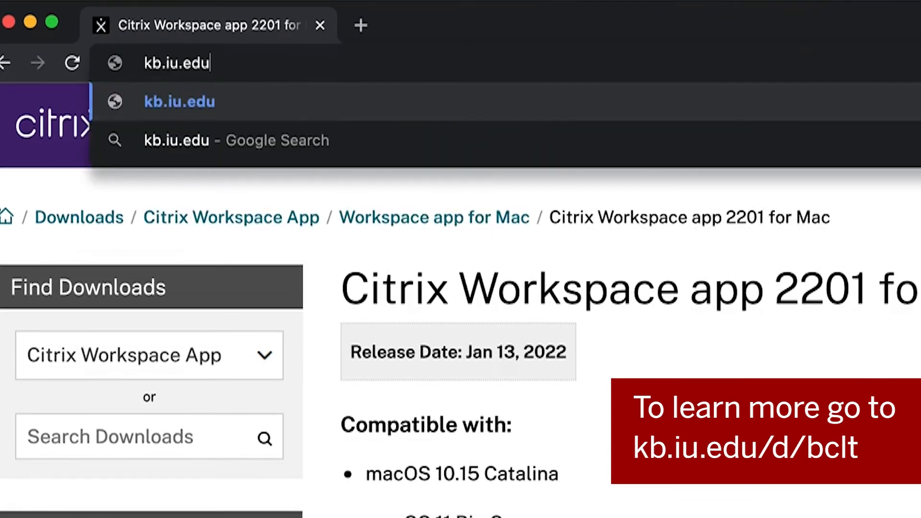
{"action": "type", "text": "/d/"}
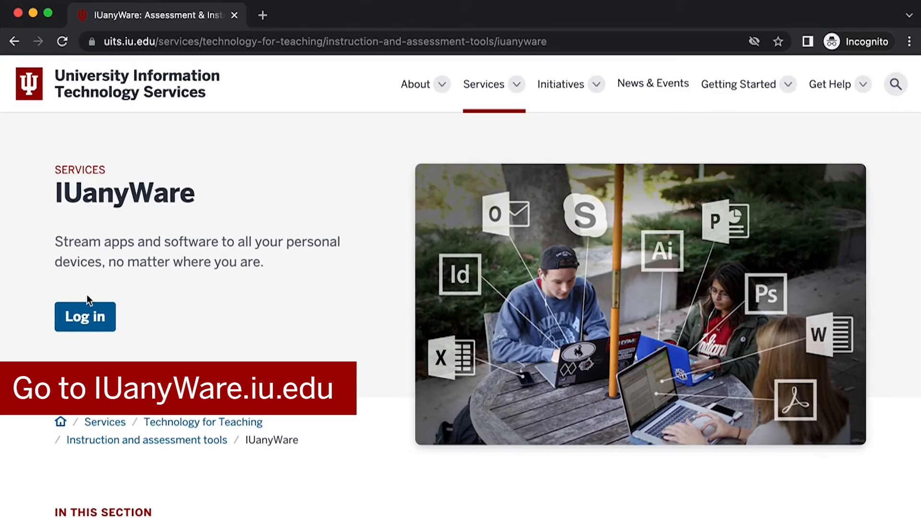
Log in to IUanyWare and use the light version to show the Favorites app grid in-browser.
{"action": "left_click", "coordinate": [84, 315]}
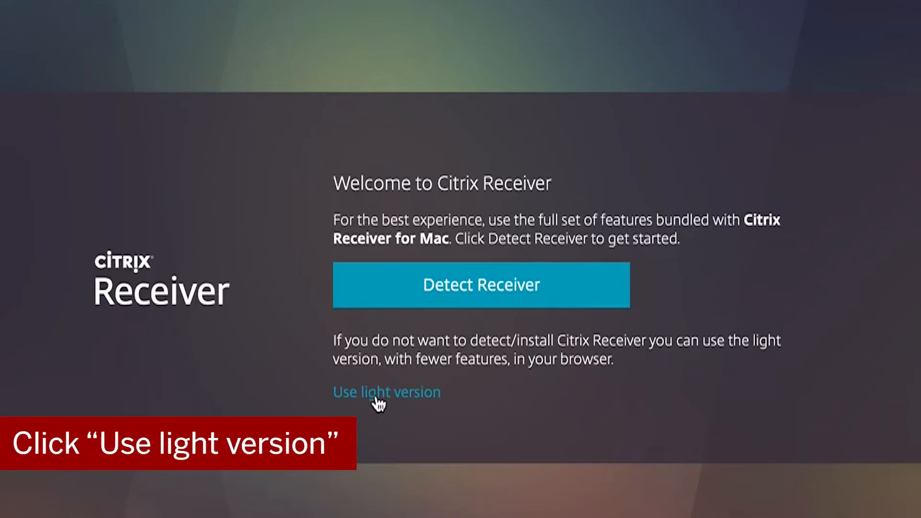
{"action": "left_click", "coordinate": [387, 391]}
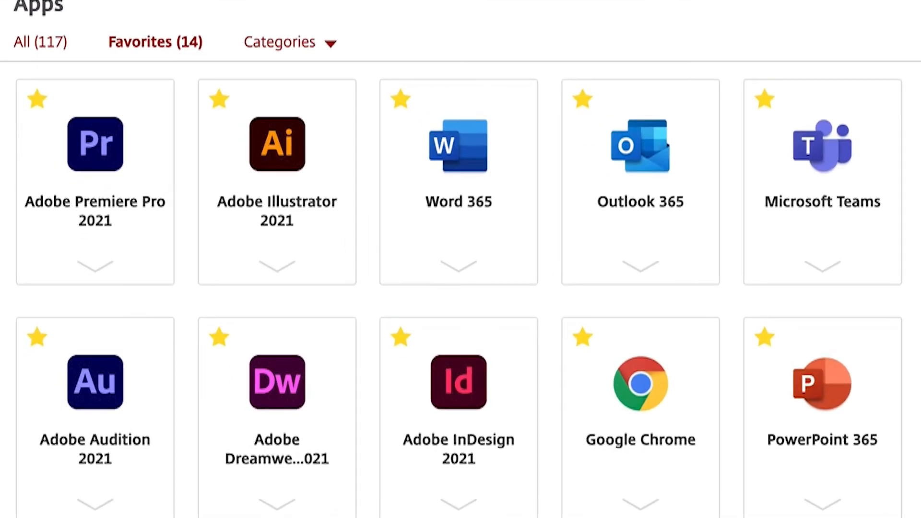